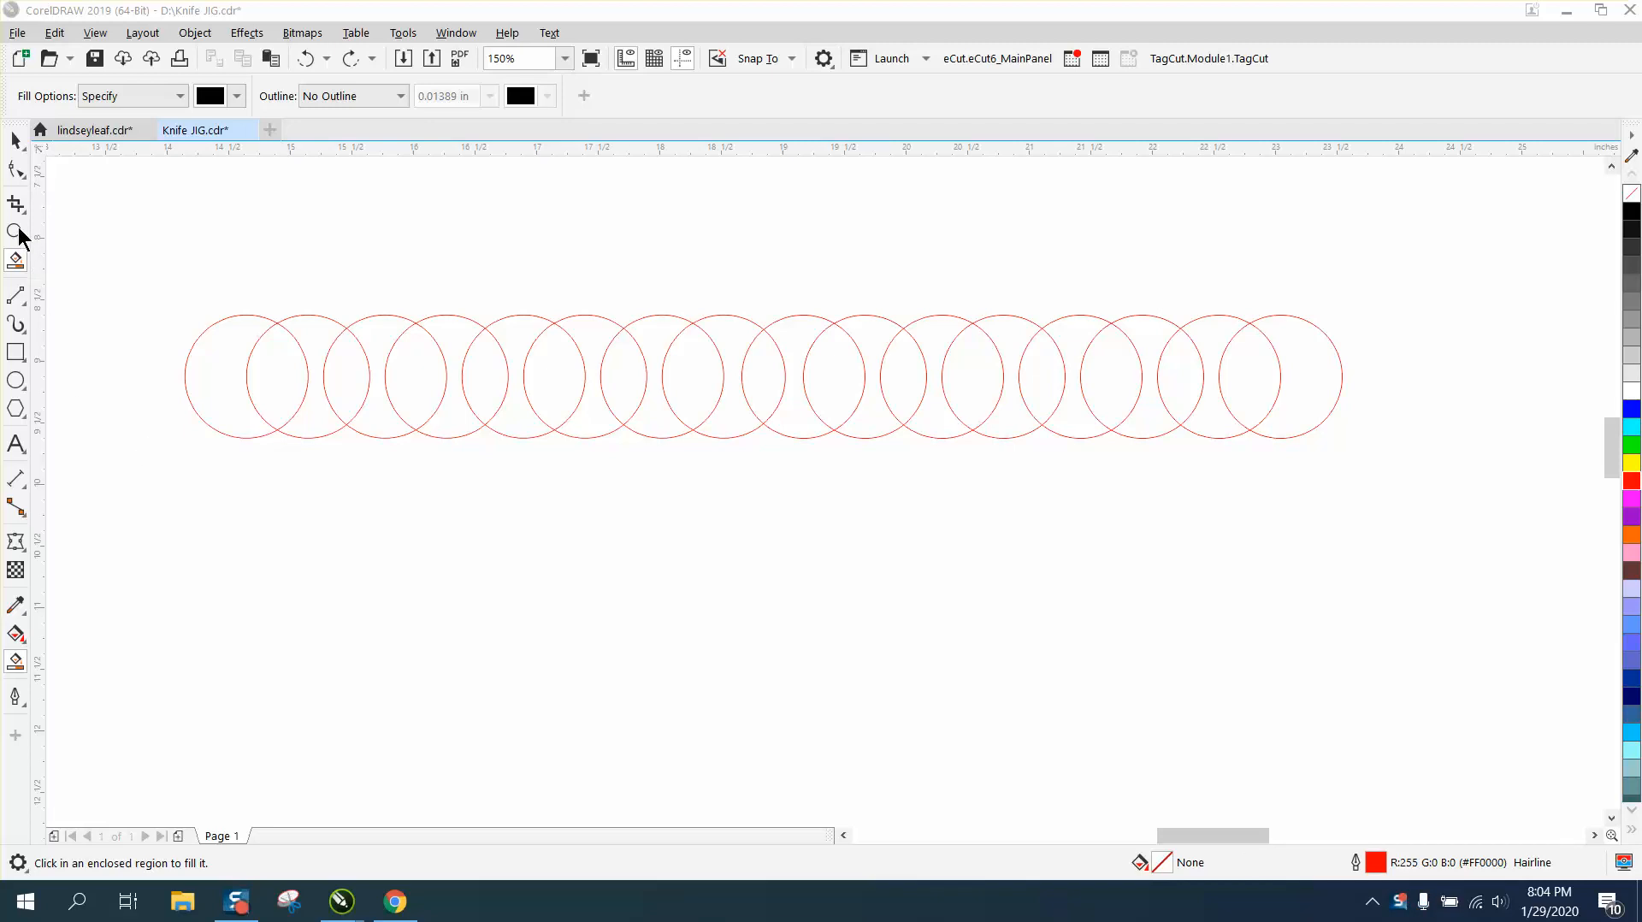
# Zoom in on the row of overlapping red circles to about 170%
pyautogui.click(17, 232)
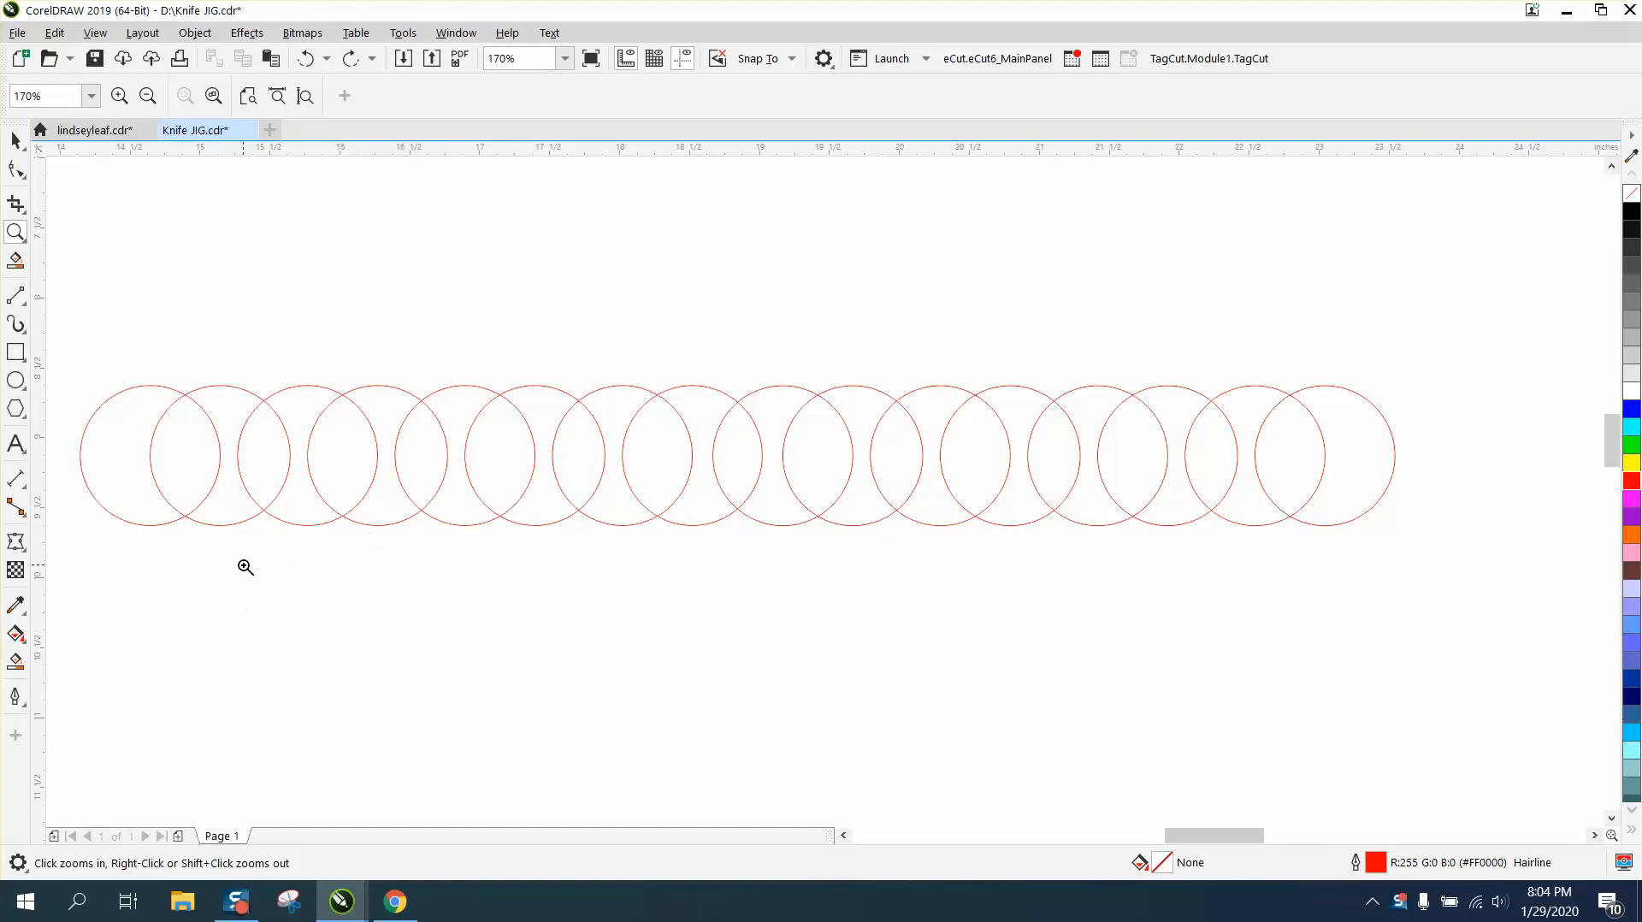
pyautogui.moveTo(241, 570)
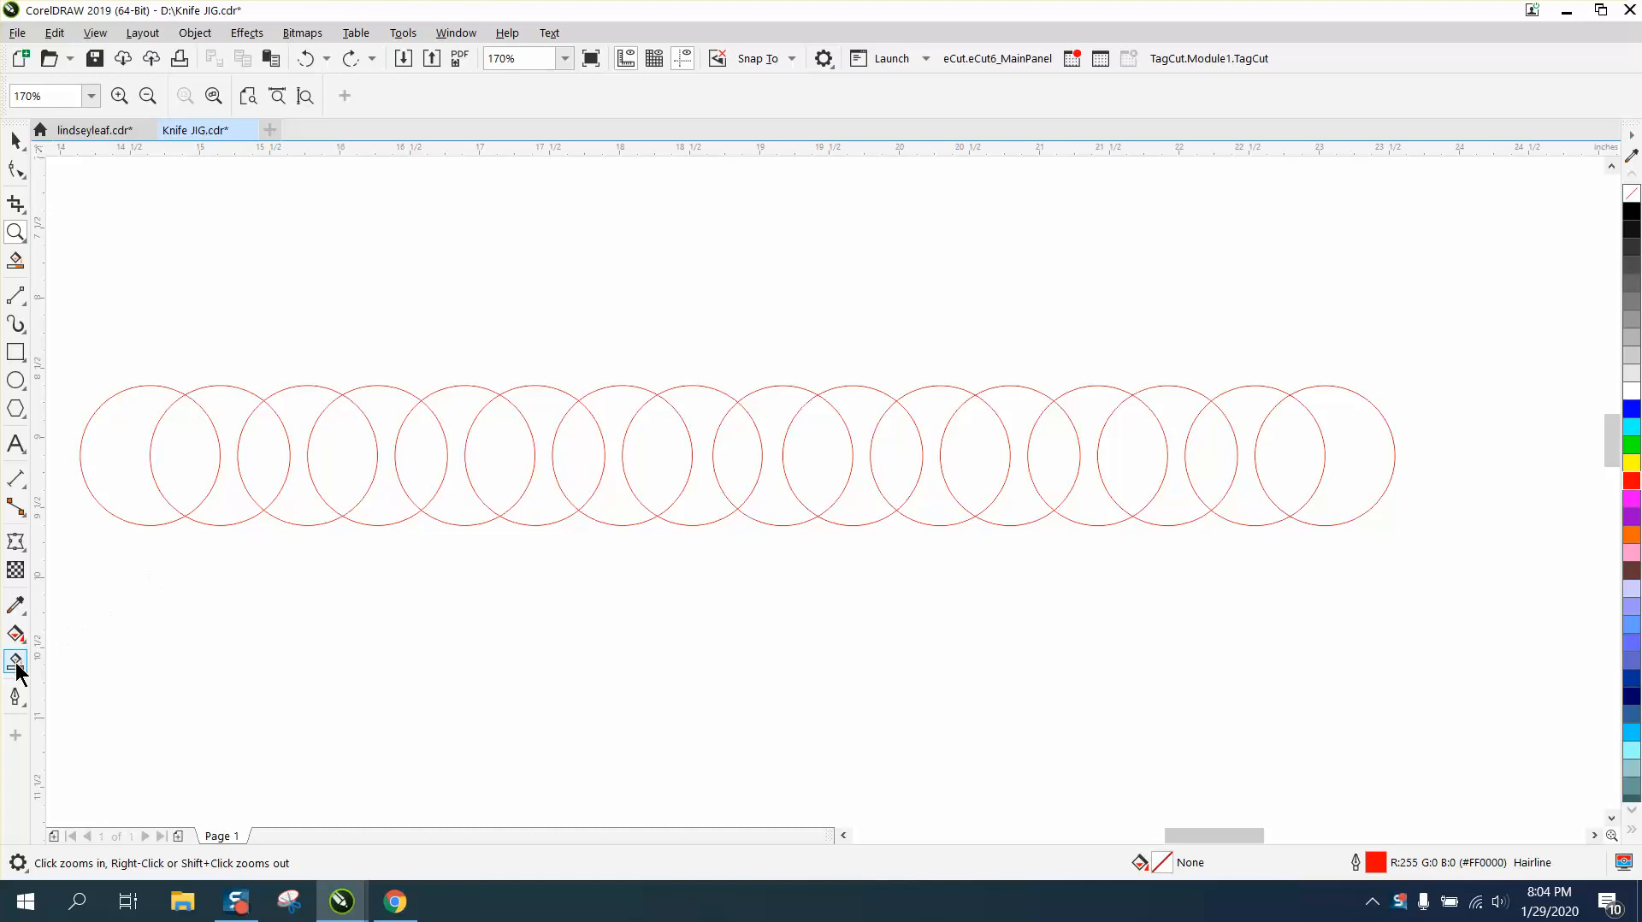
# Activate Smart Fill to fill the lens-shaped circle overlaps with black
pyautogui.click(16, 660)
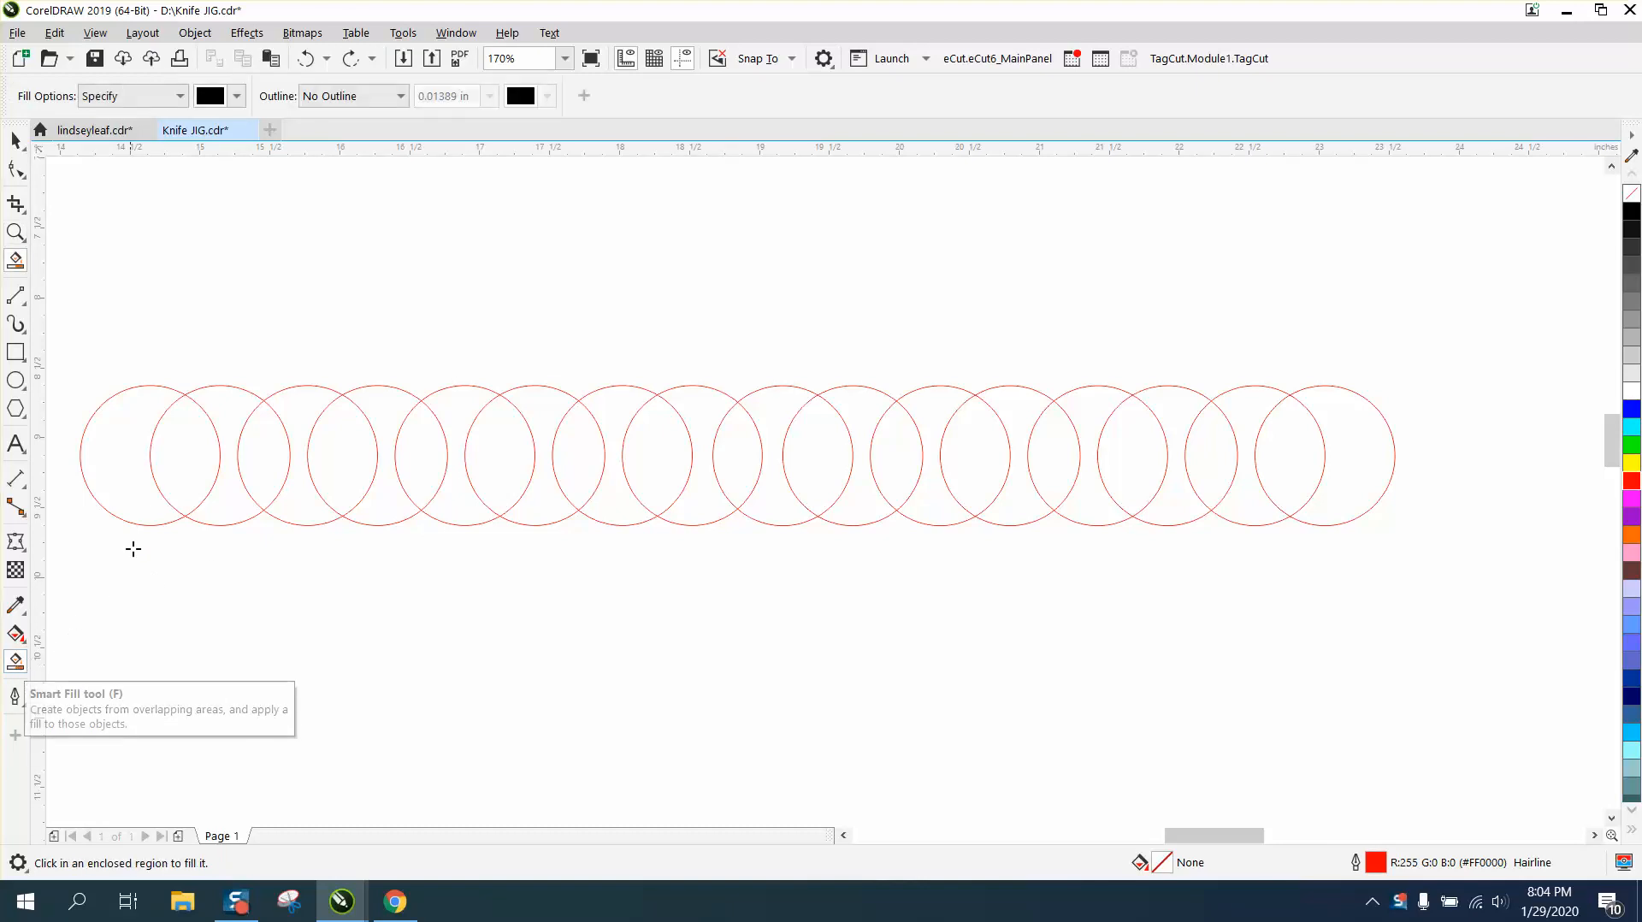
pyautogui.moveTo(192, 433)
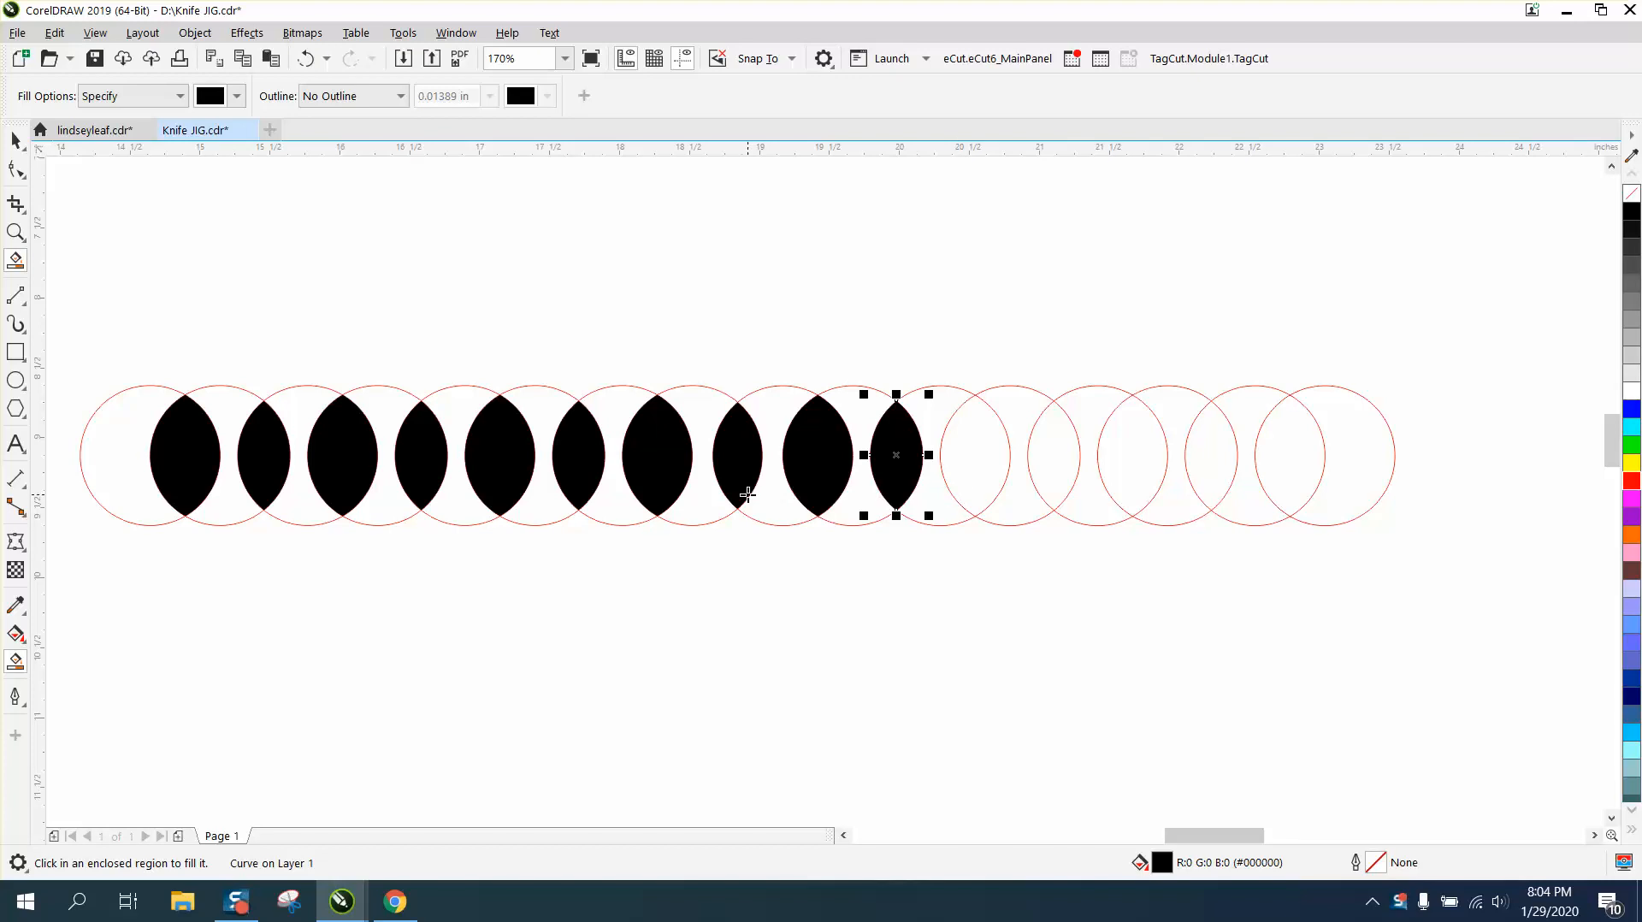
pyautogui.moveTo(15, 142)
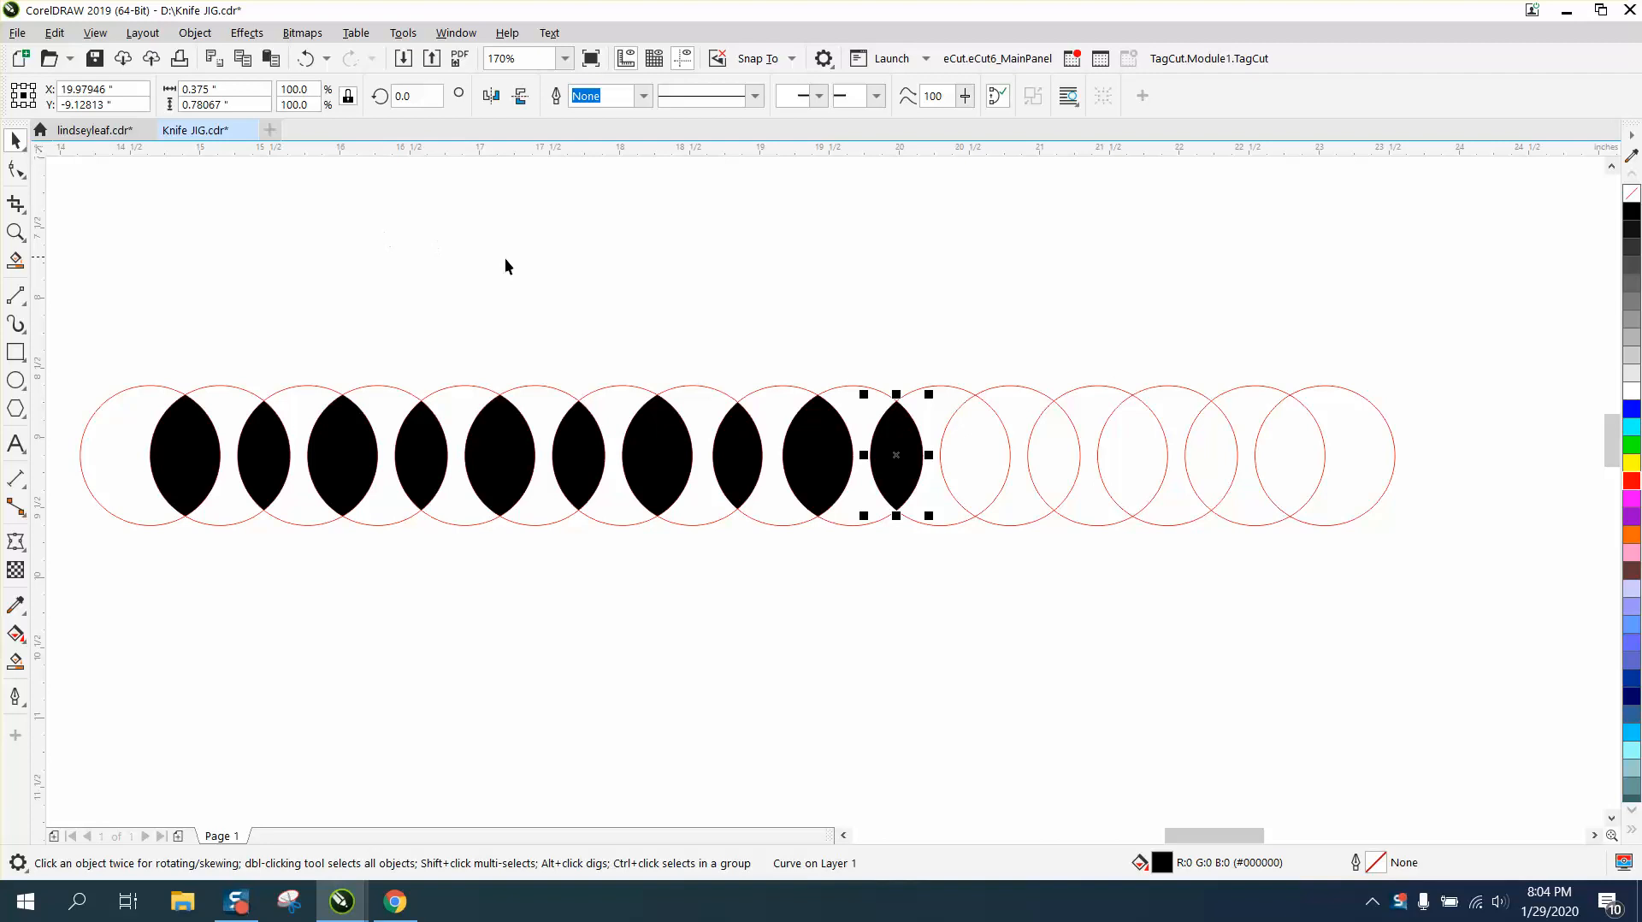
pyautogui.moveTo(854, 306)
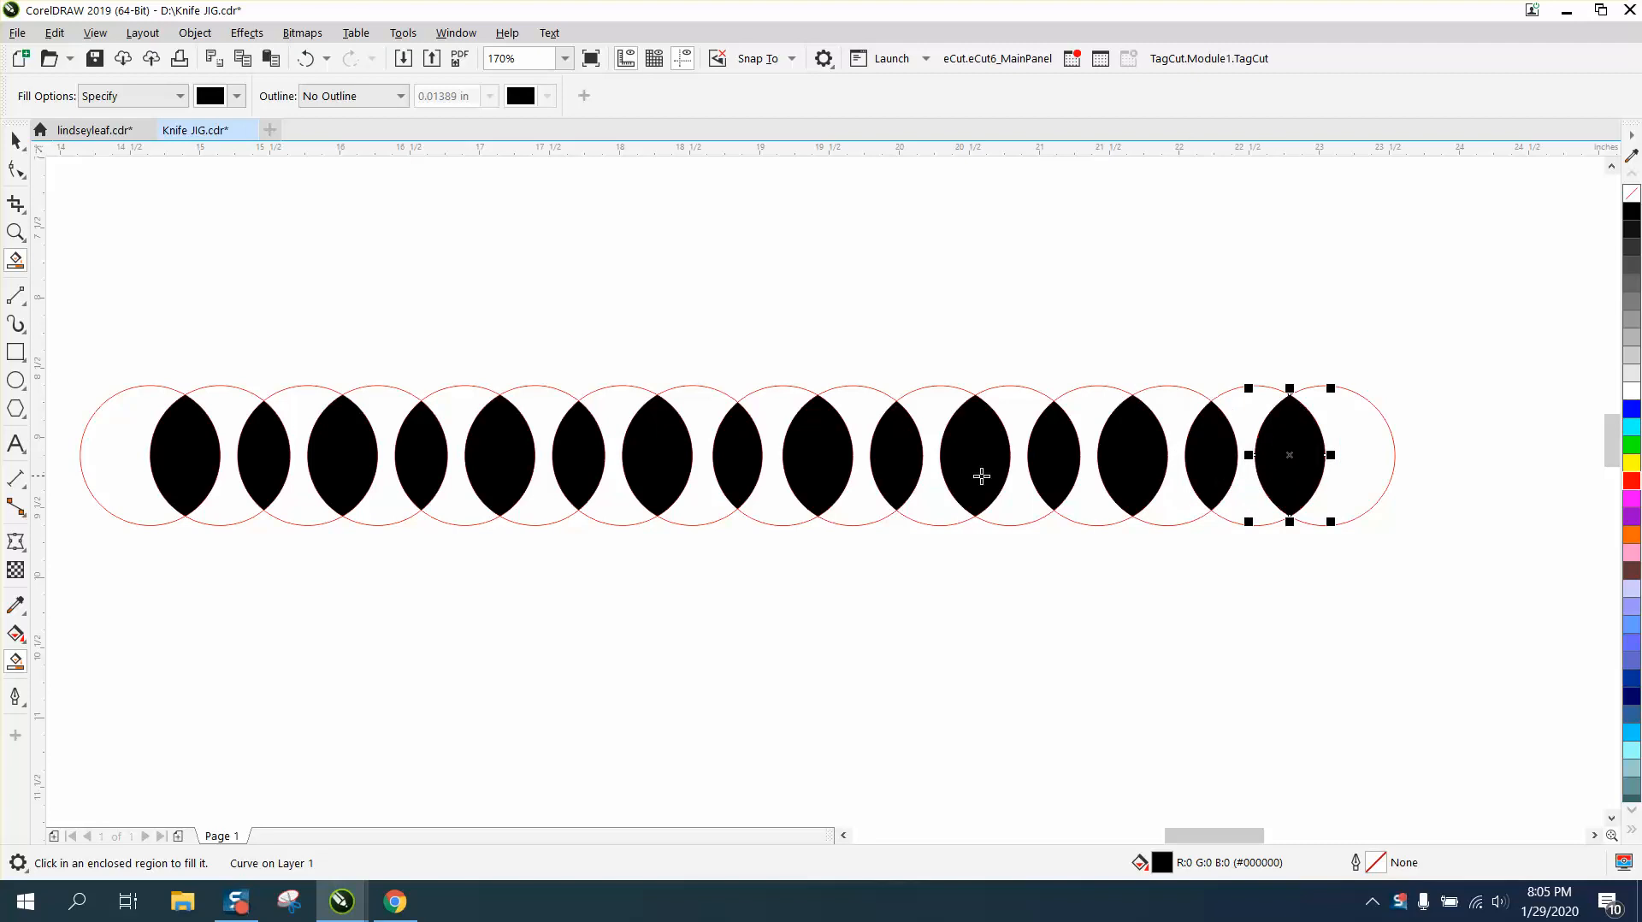
pyautogui.moveTo(118, 349)
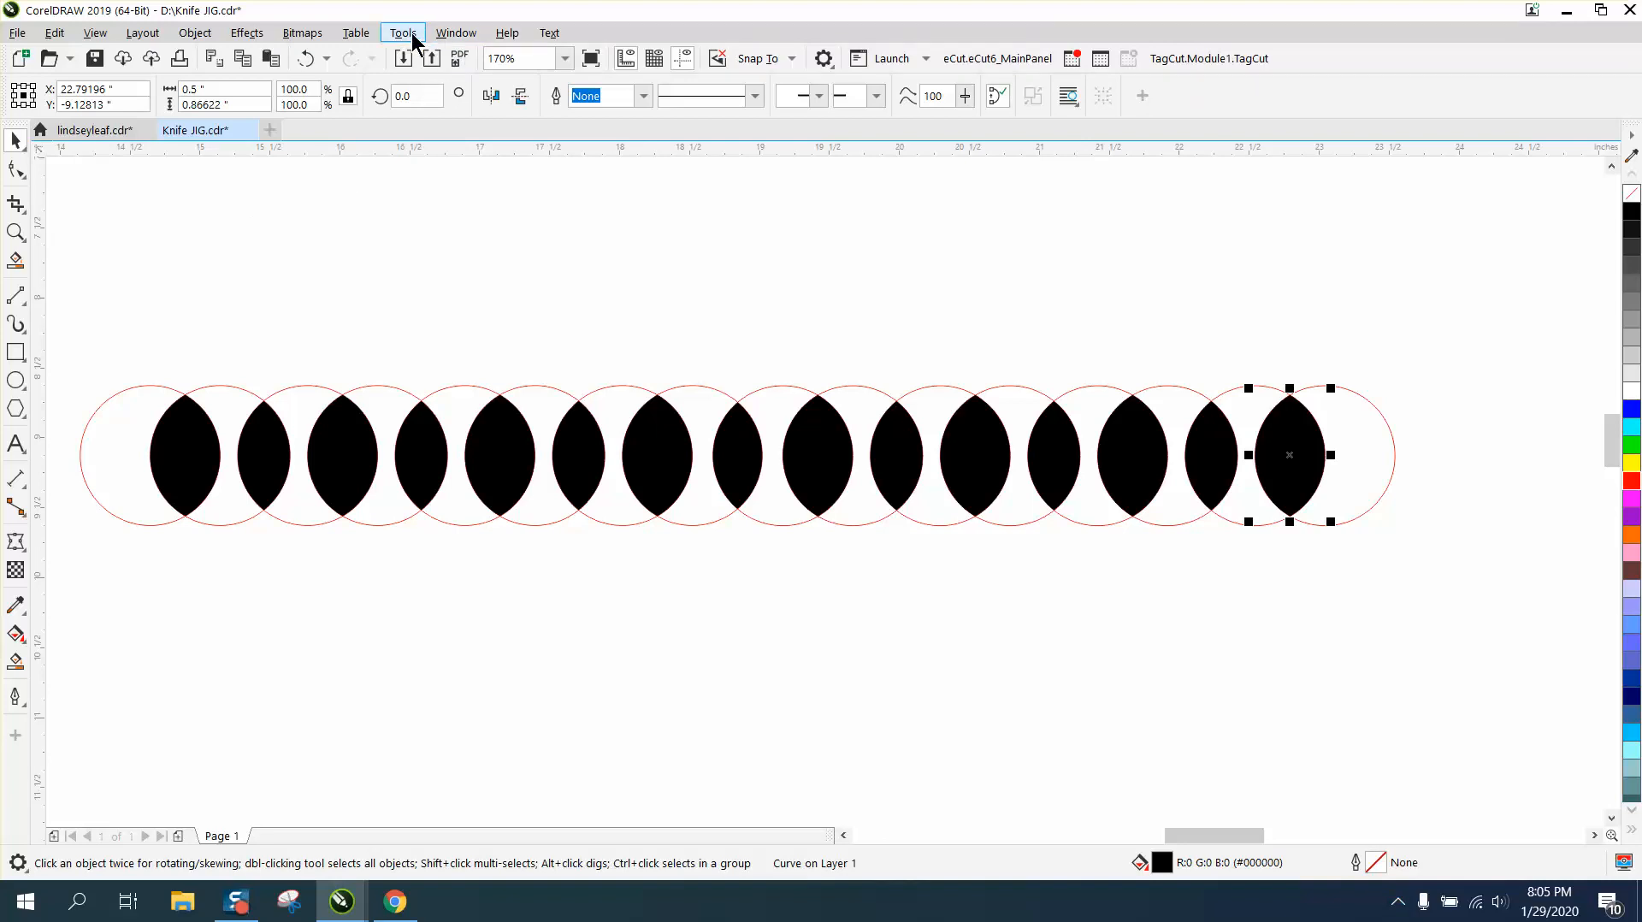
# Reach the Commands list in Tools > Options > Customization and start a name search
pyautogui.click(402, 32)
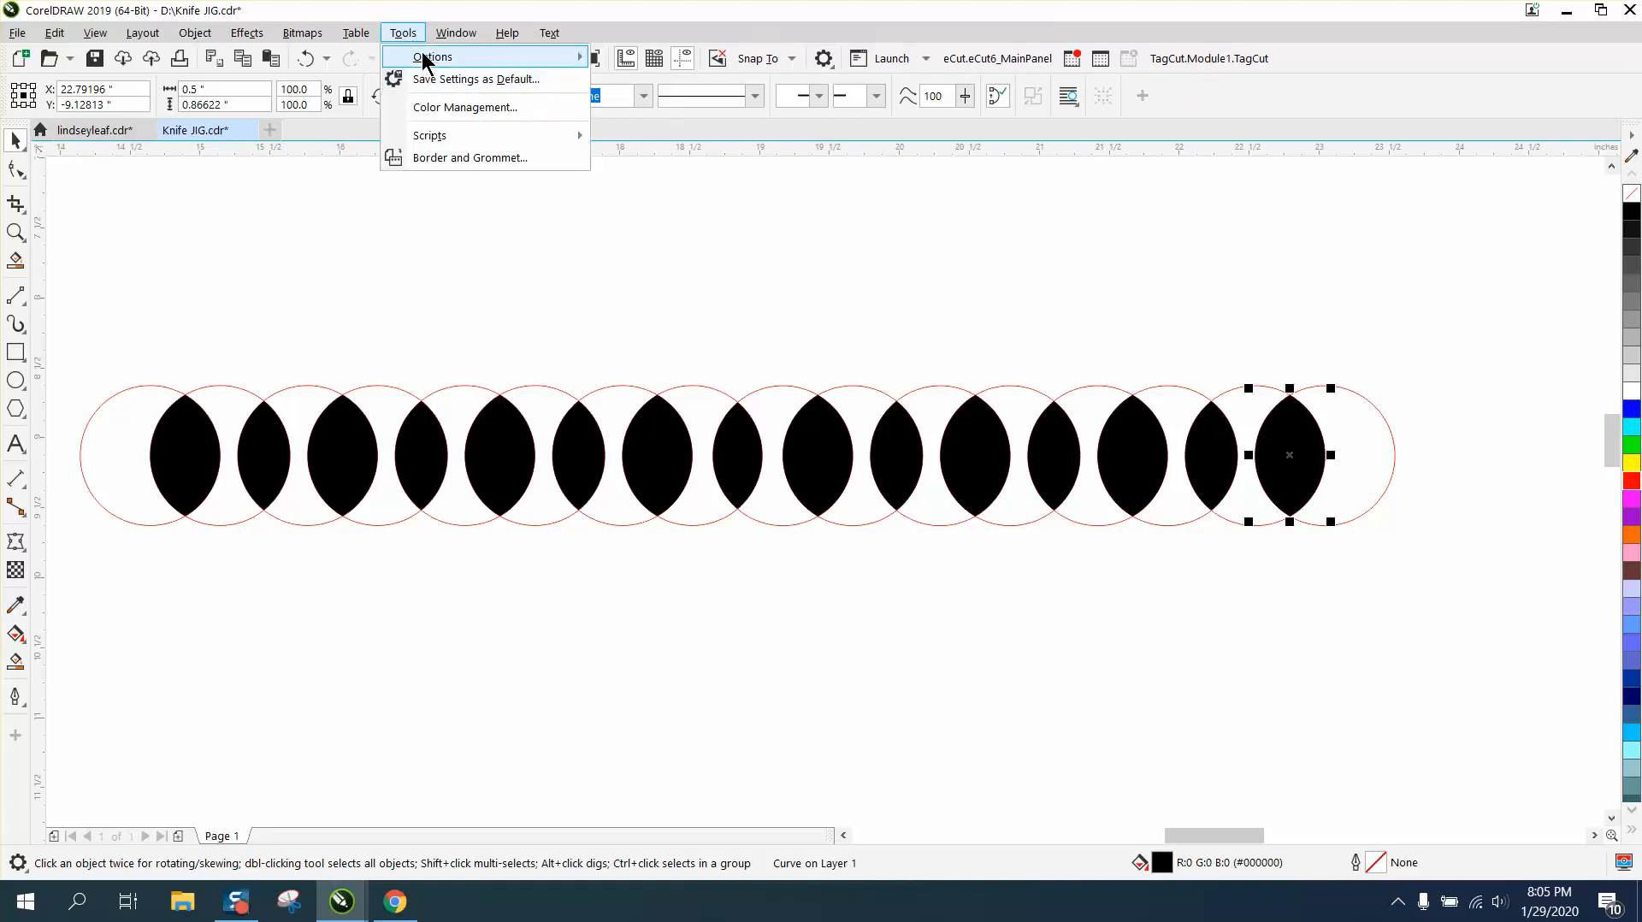
pyautogui.click(433, 57)
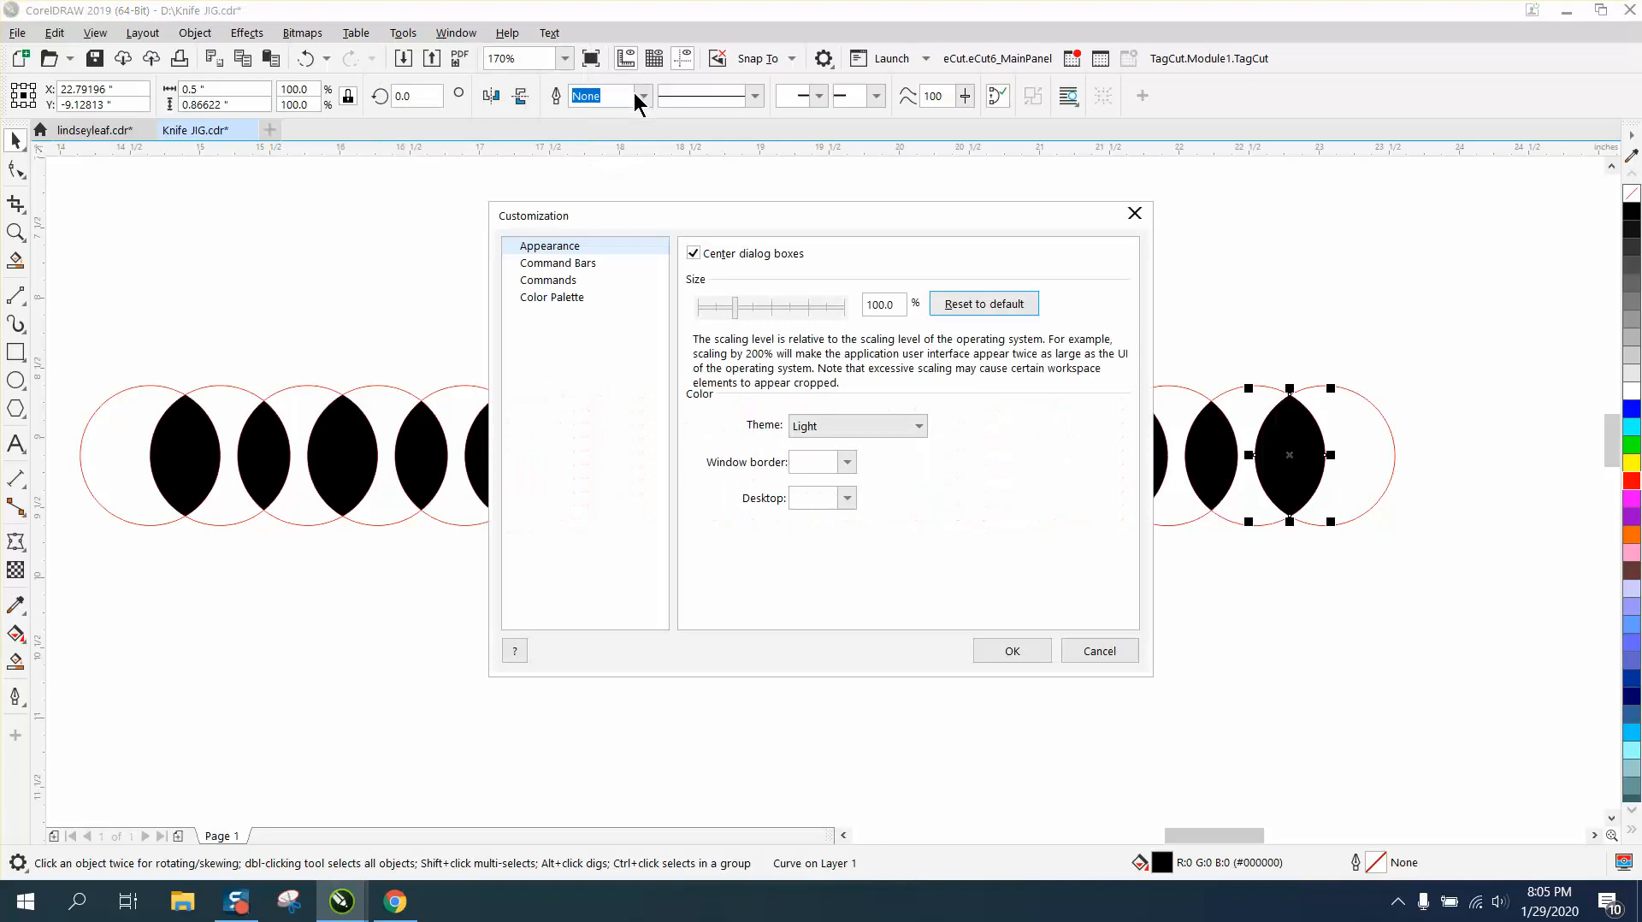
pyautogui.click(547, 281)
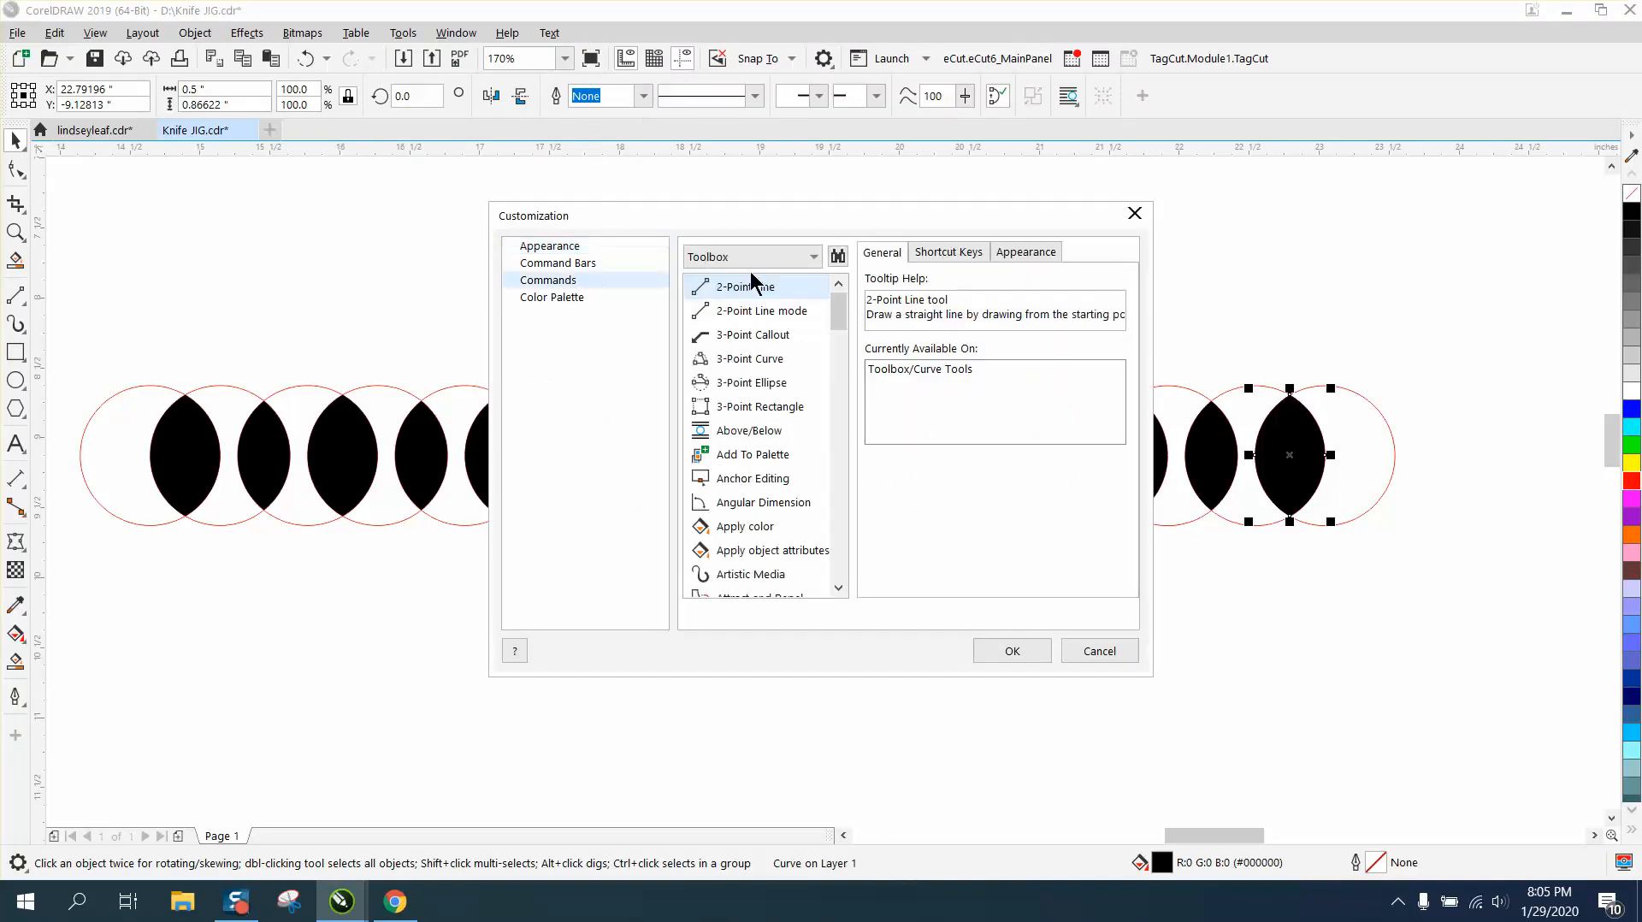
pyautogui.click(836, 254)
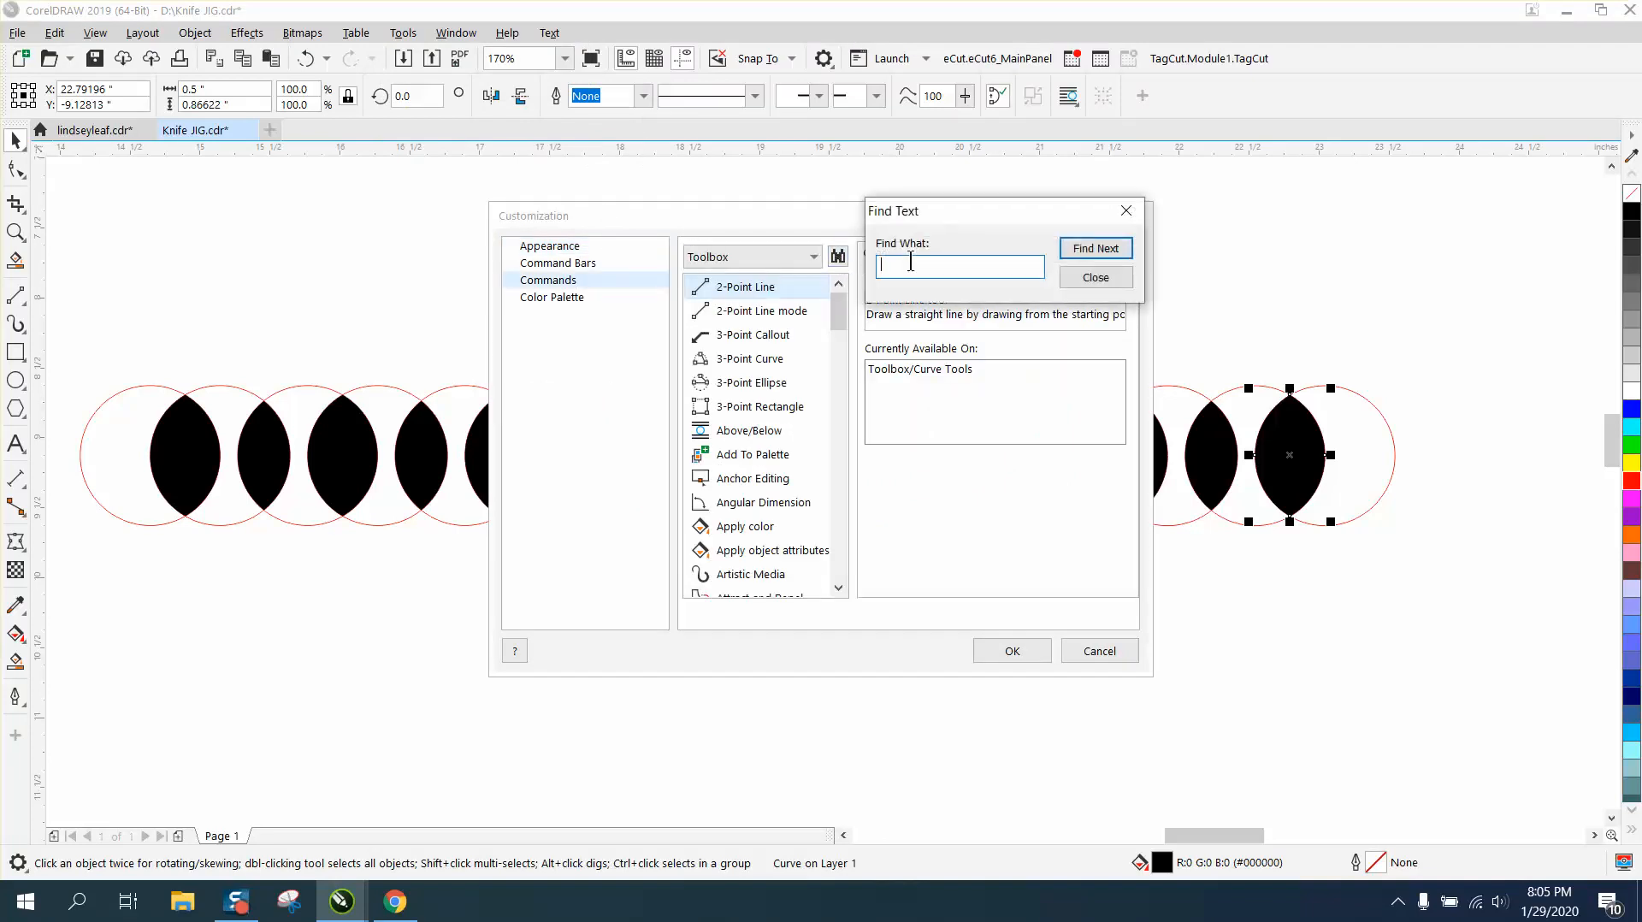
# Search for 'smart' and locate the Smart Fill command in the list
pyautogui.write('ssmar')
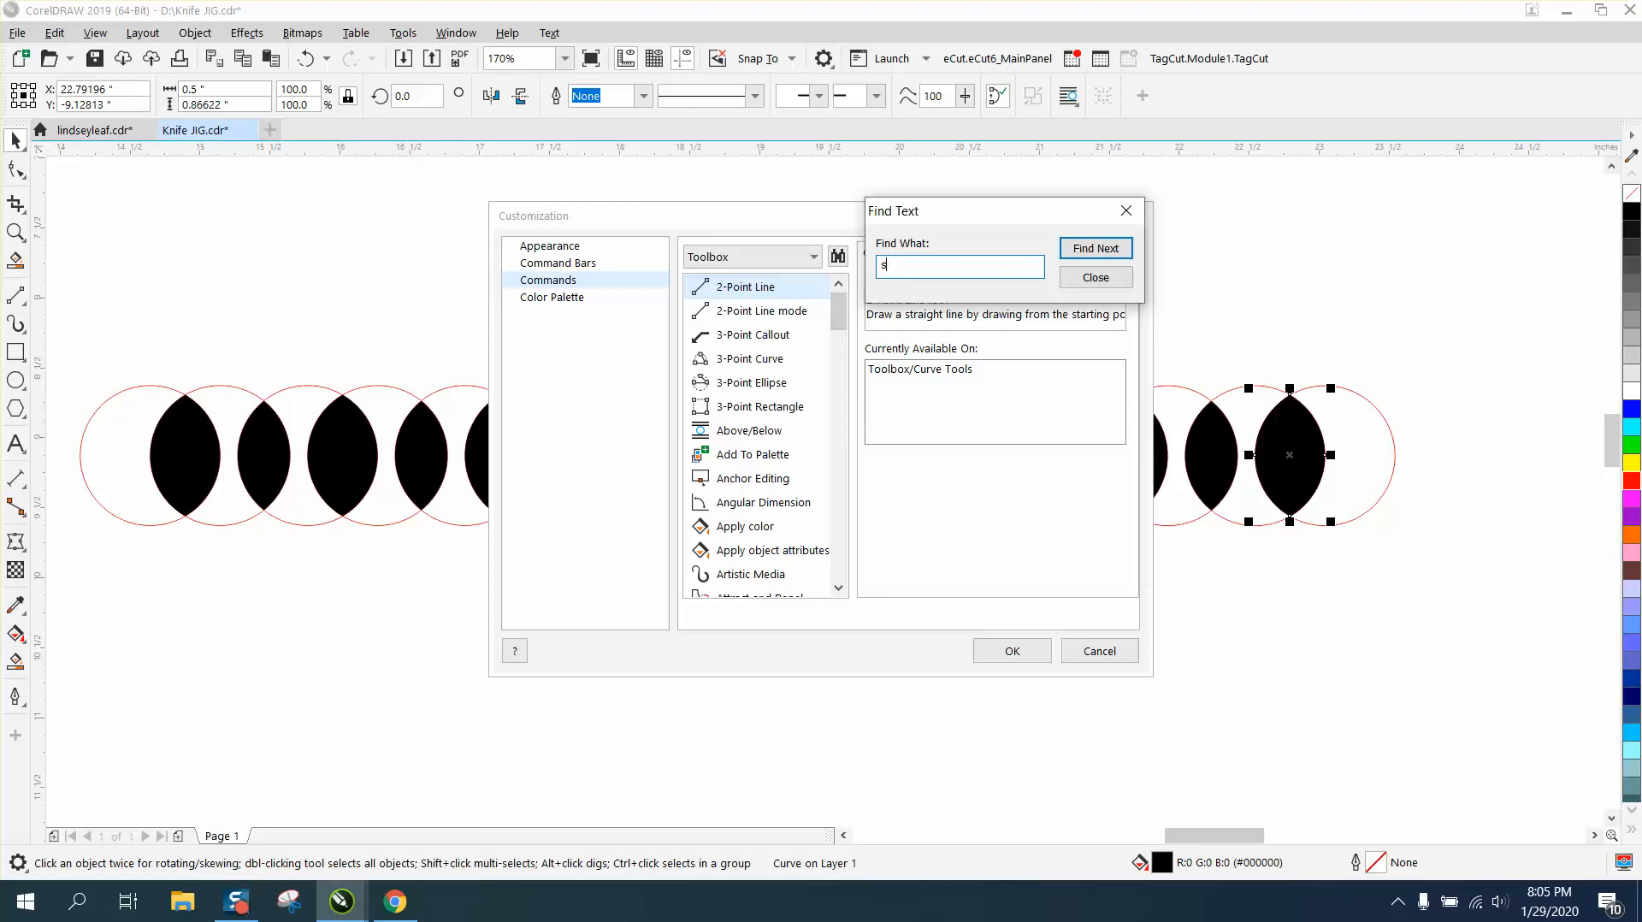
pyautogui.write('mart')
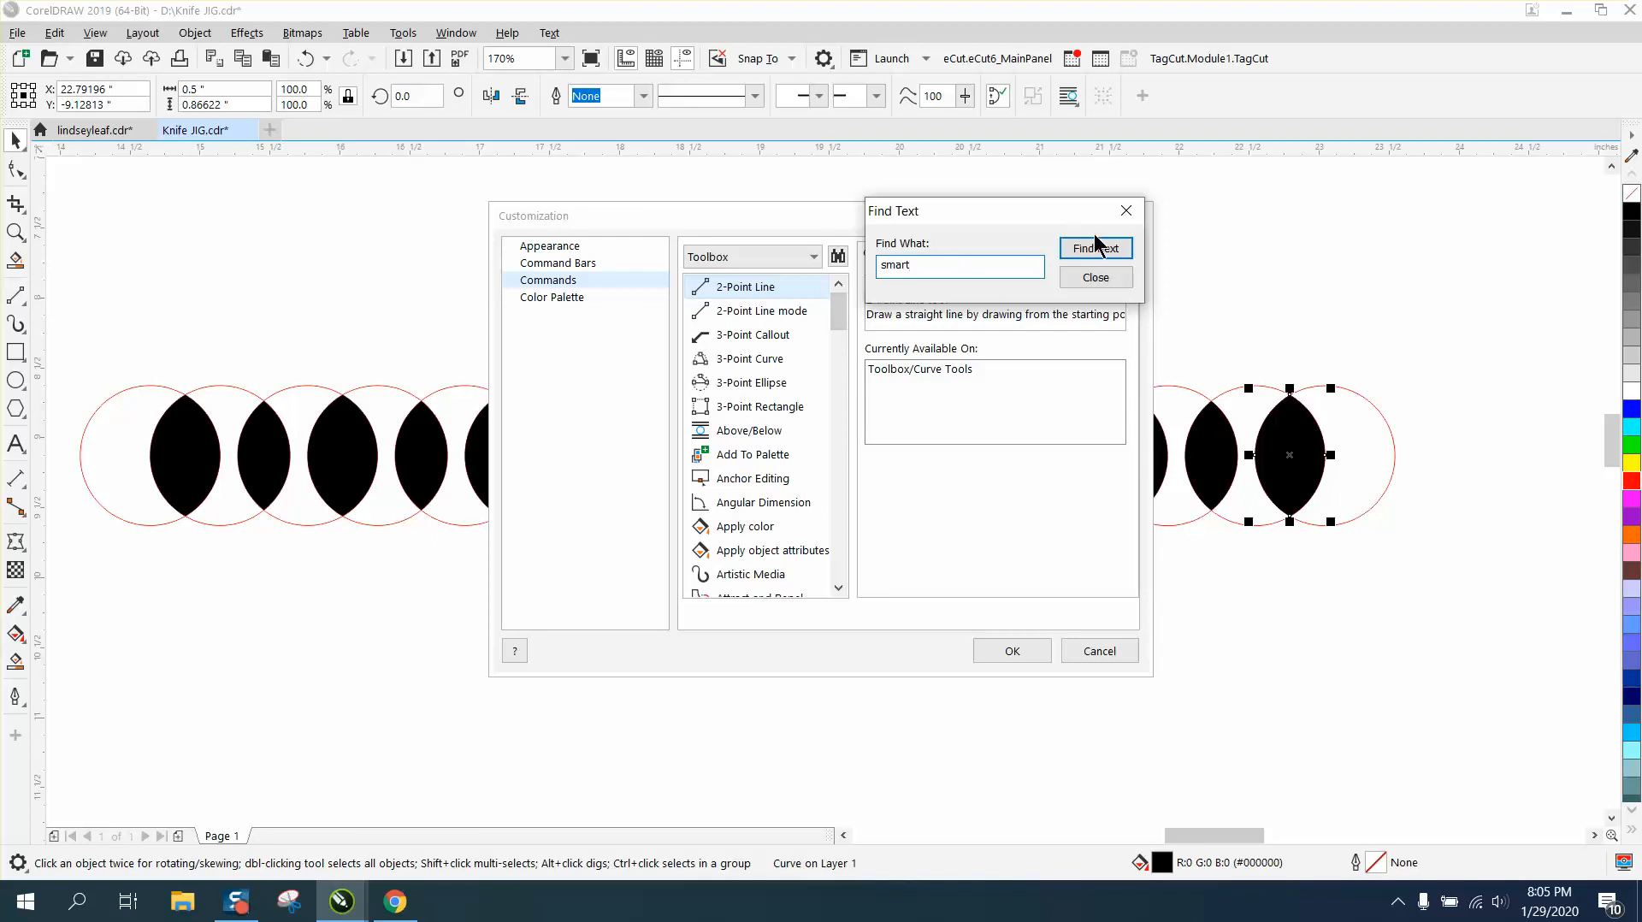
pyautogui.click(1095, 248)
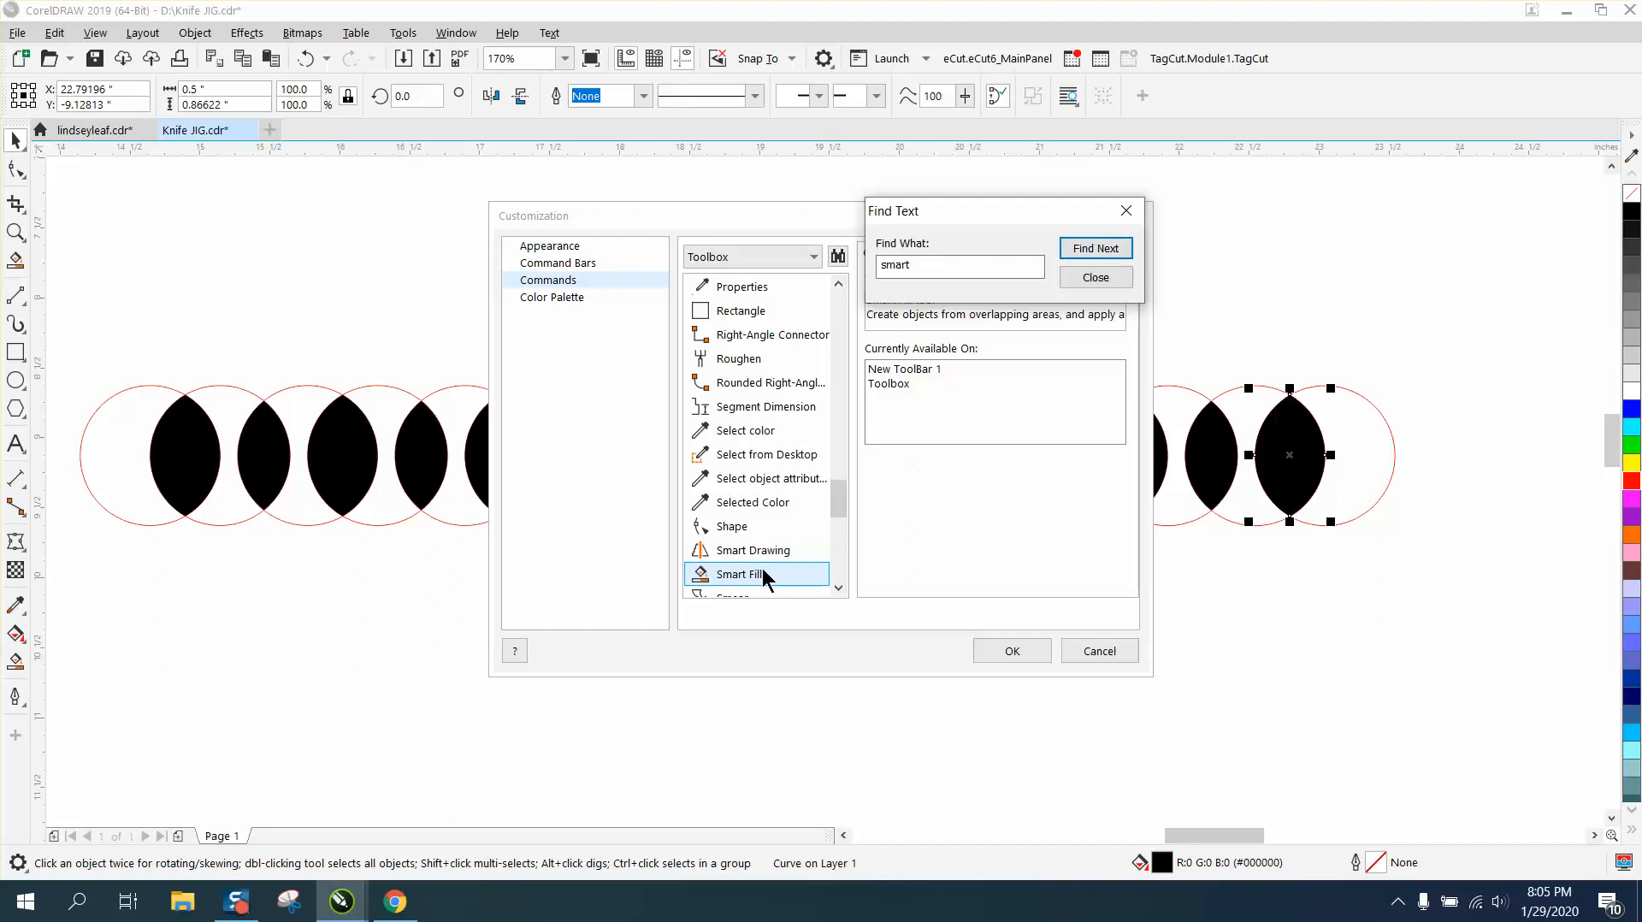
pyautogui.click(1095, 277)
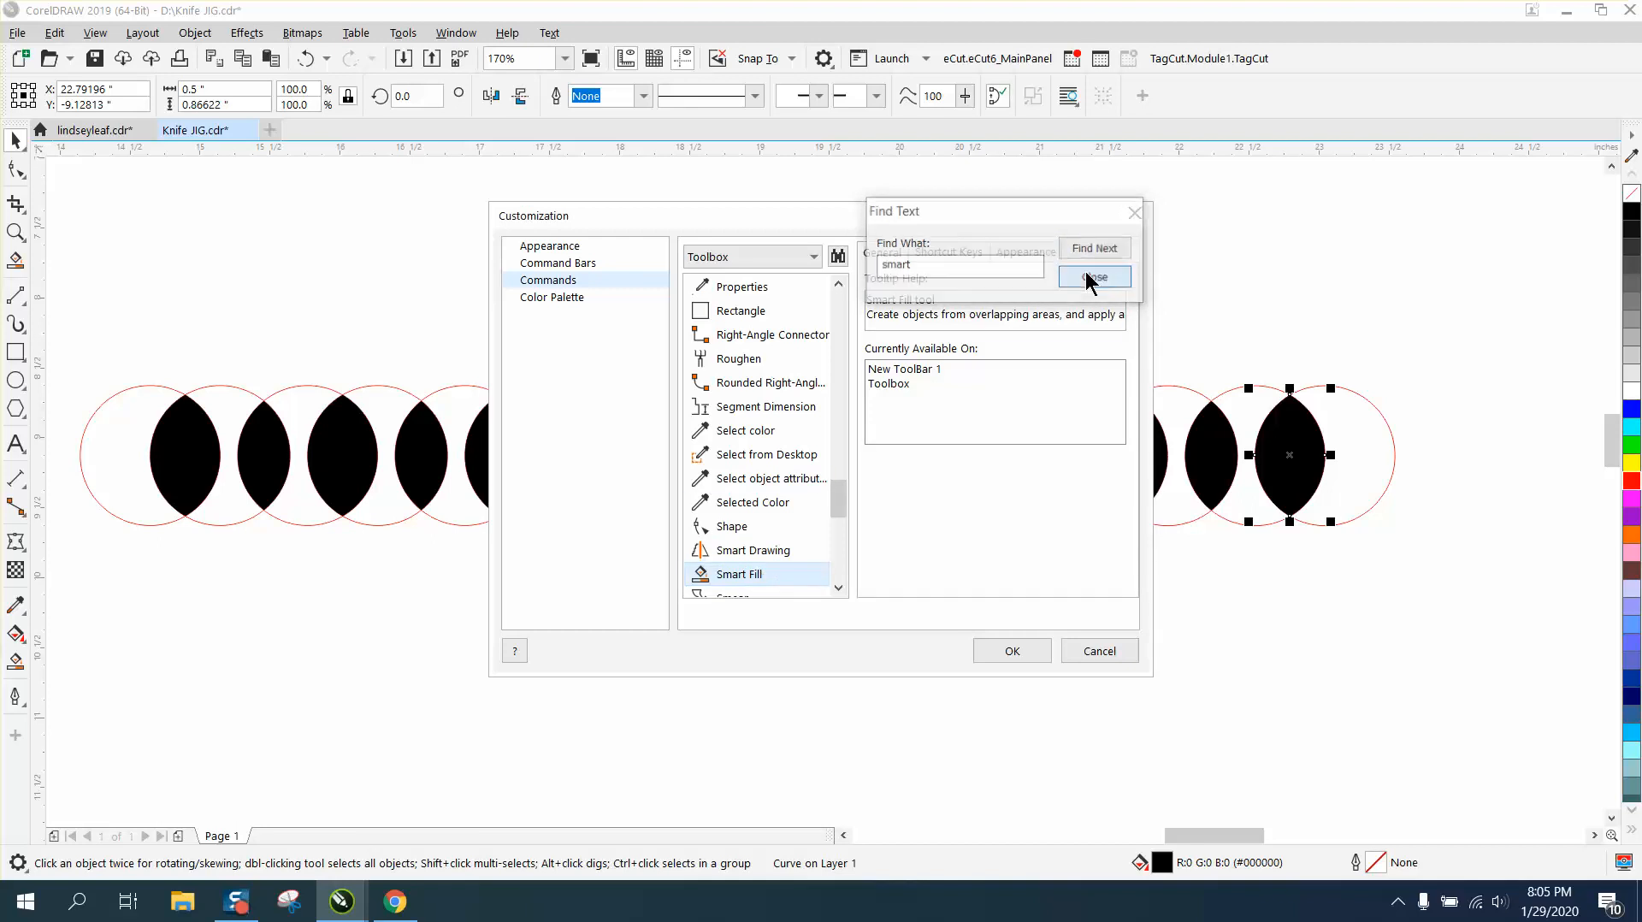
# Assign F as the new shortcut key for Smart Fill on the Shortcut Keys tab
pyautogui.click(1092, 277)
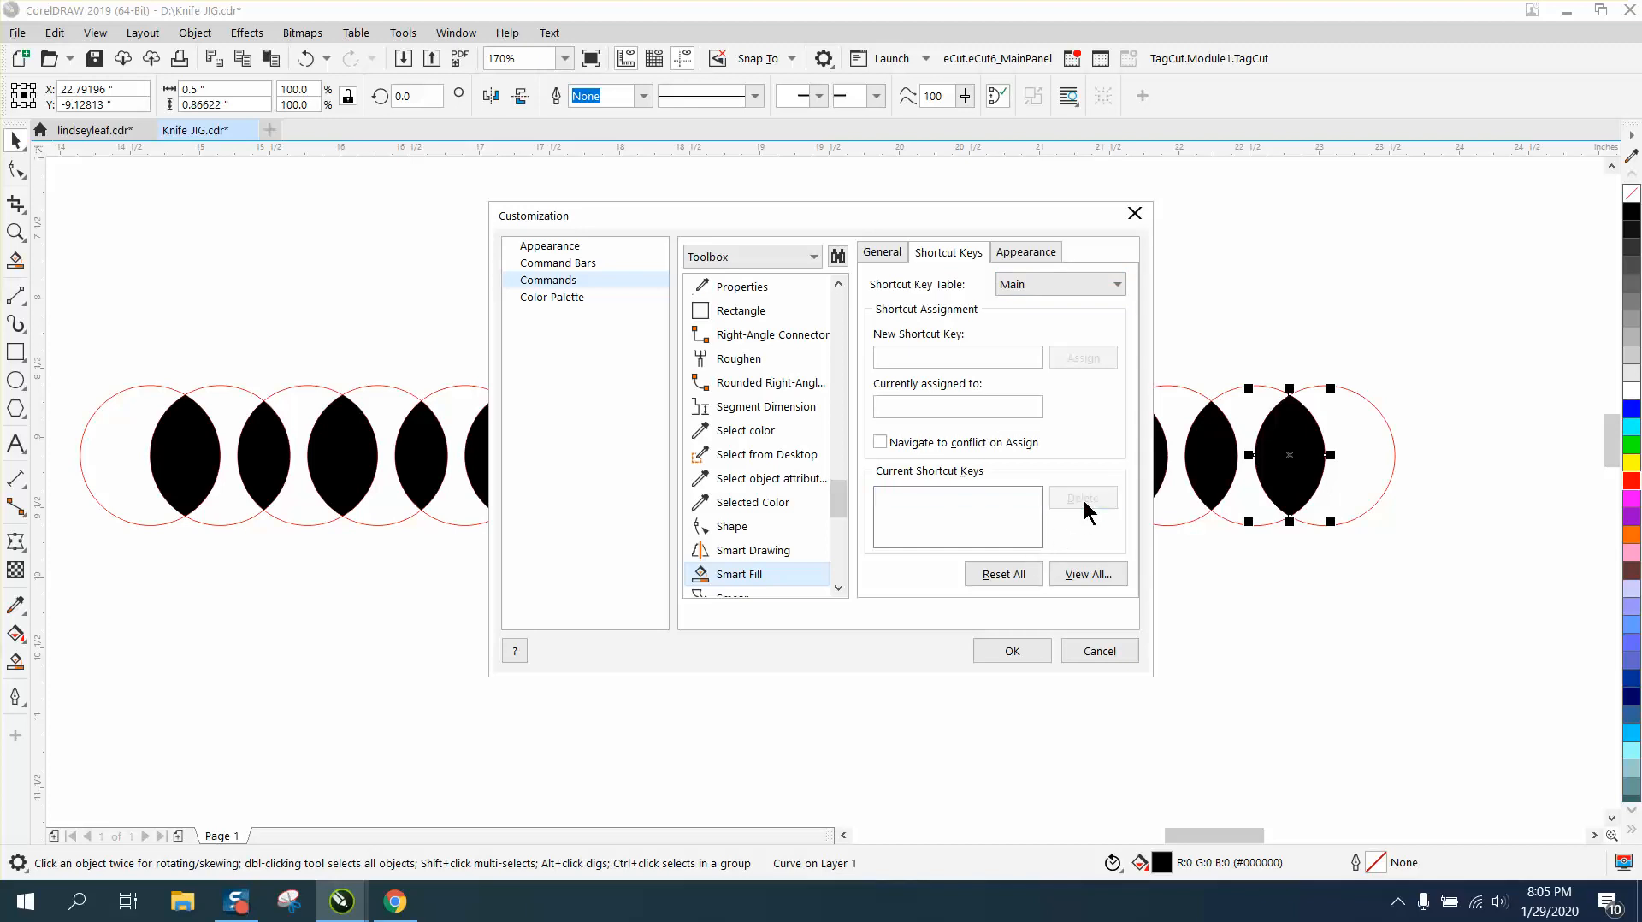
pyautogui.click(954, 358)
pyautogui.write('F')
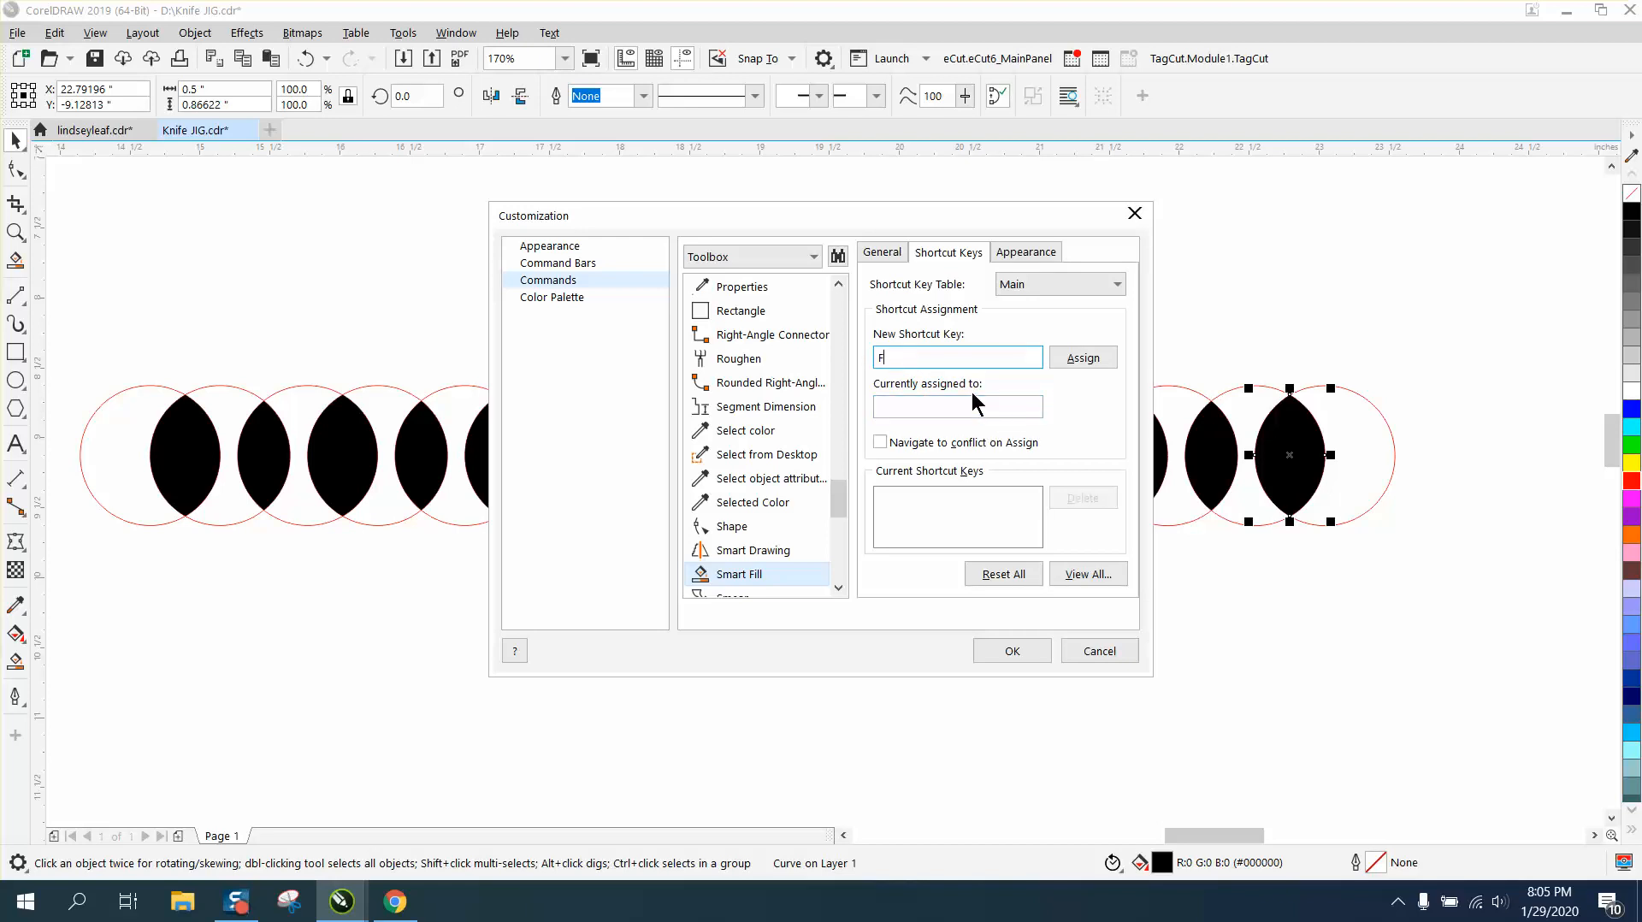
pyautogui.click(1080, 357)
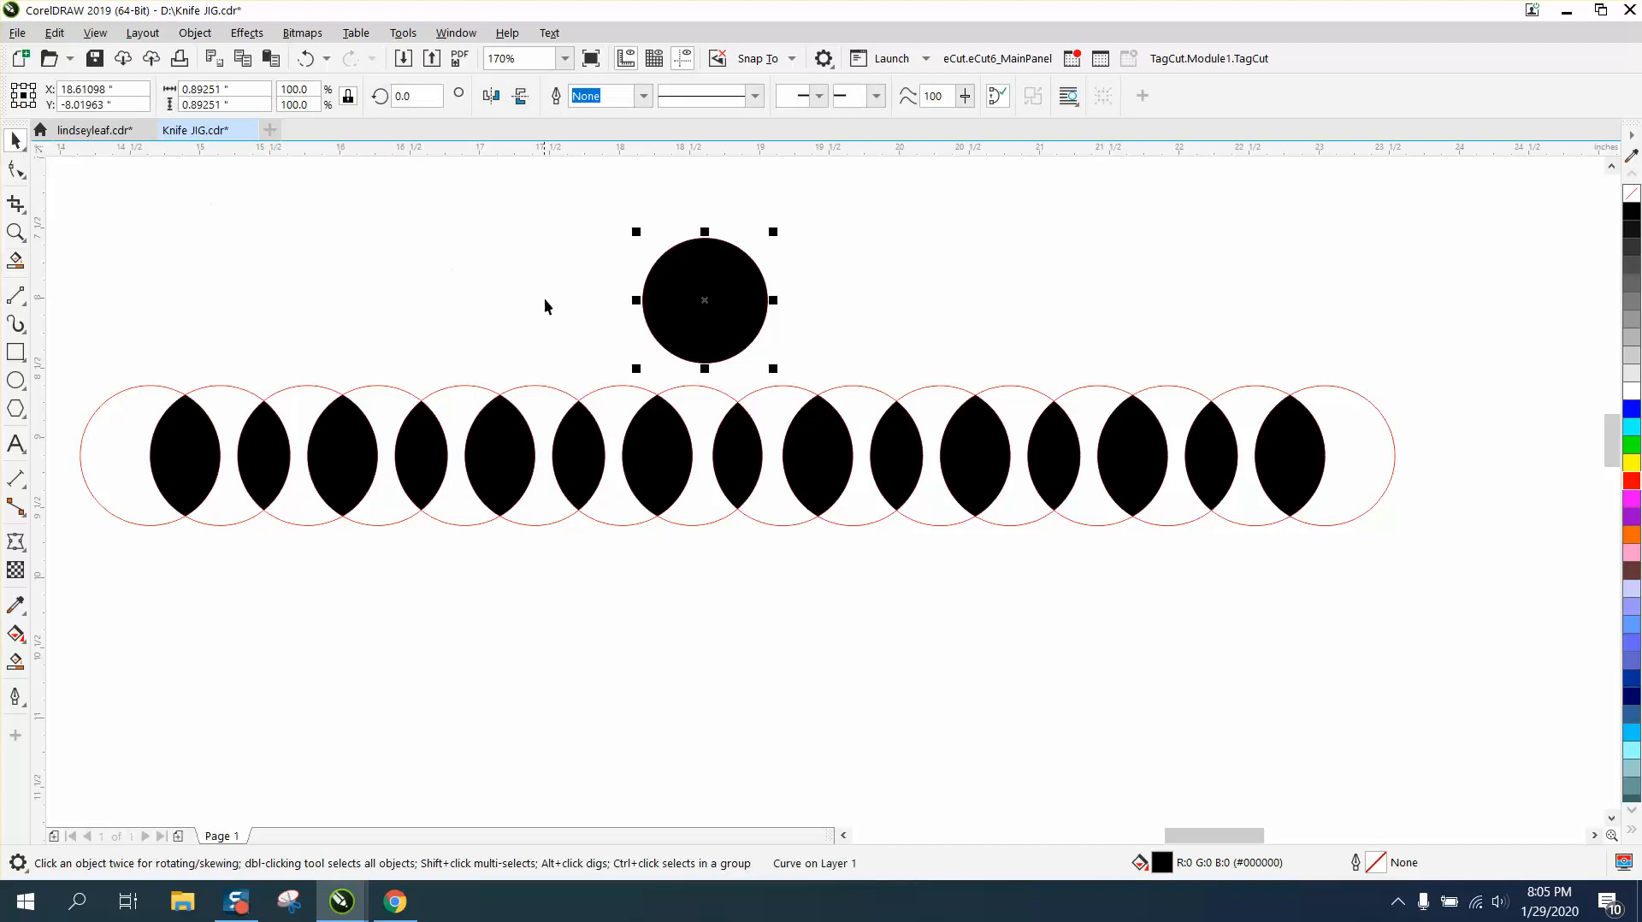
pyautogui.moveTo(469, 313)
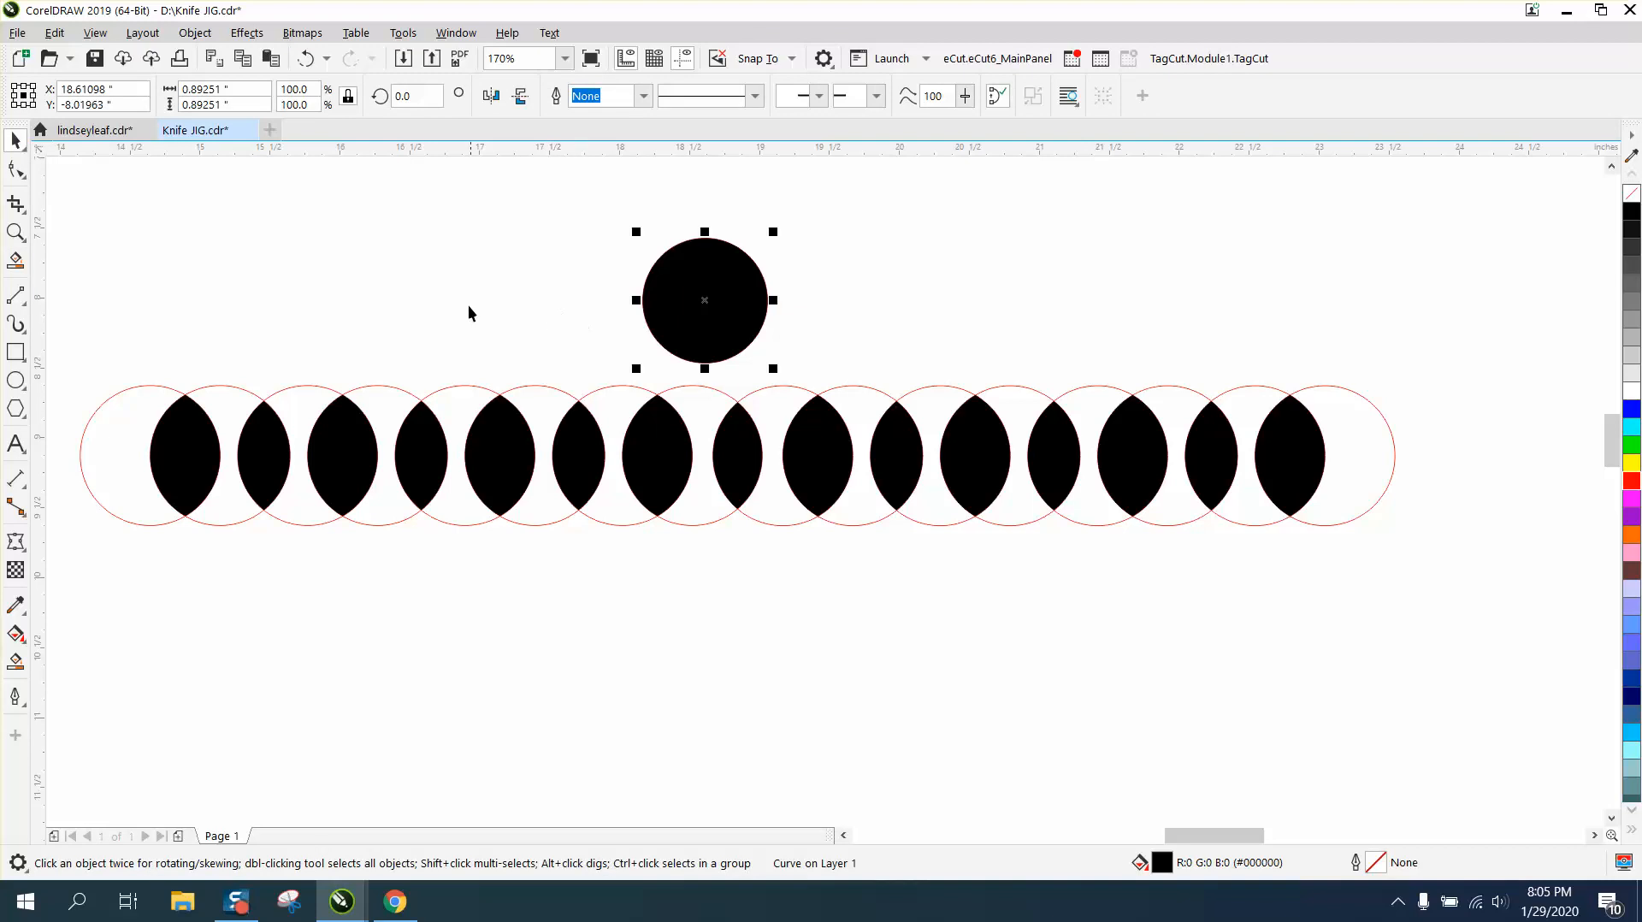
pyautogui.moveTo(125, 288)
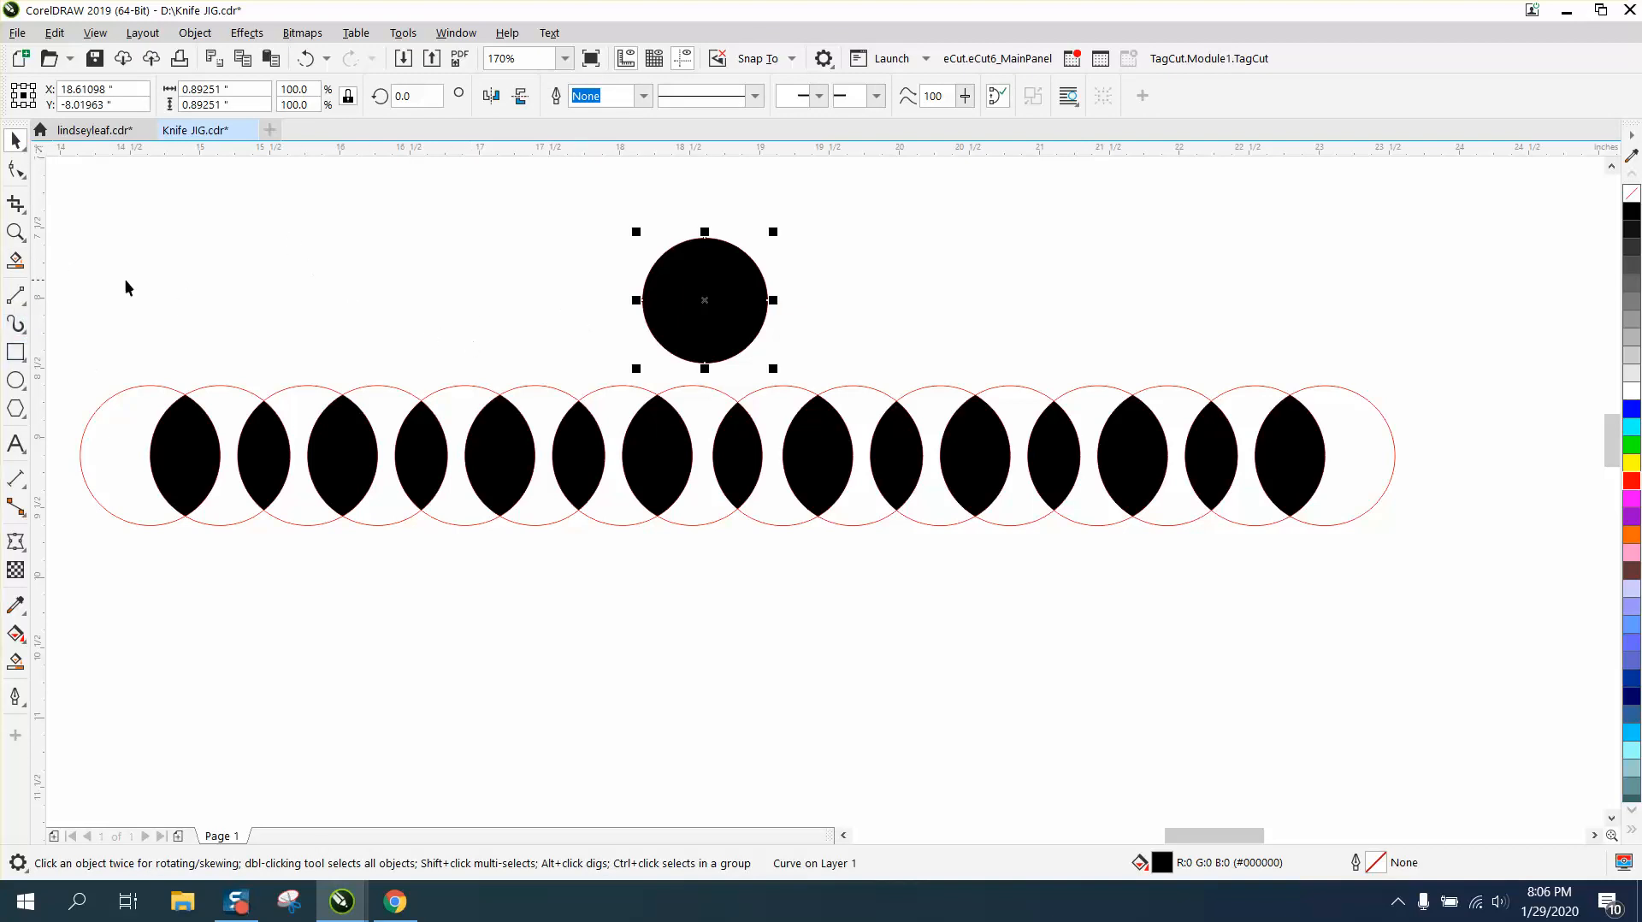